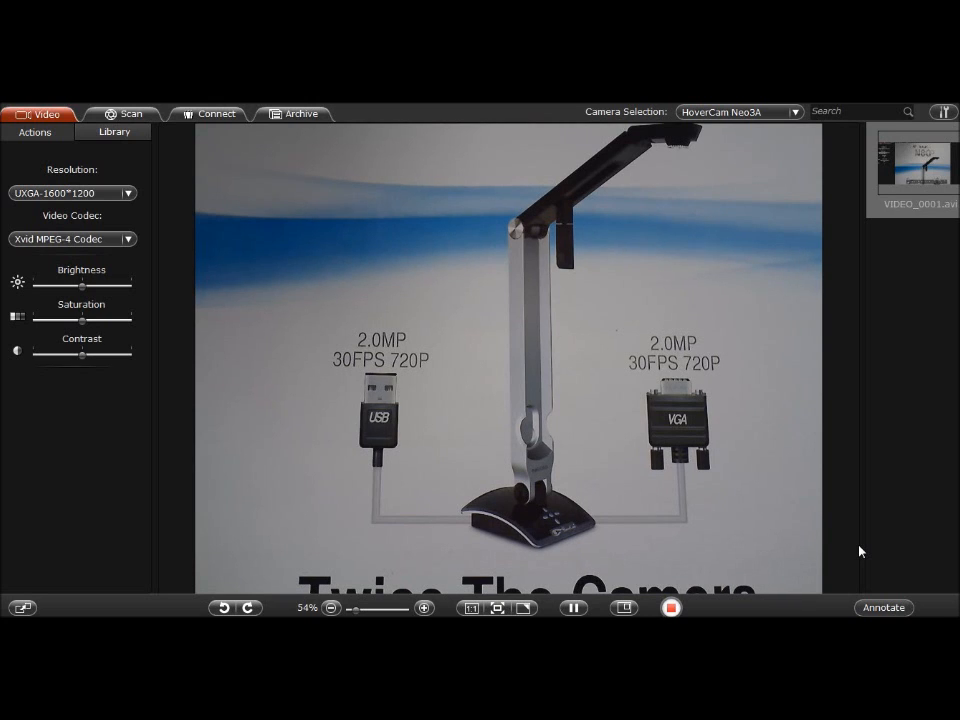
pyautogui.moveTo(146, 331)
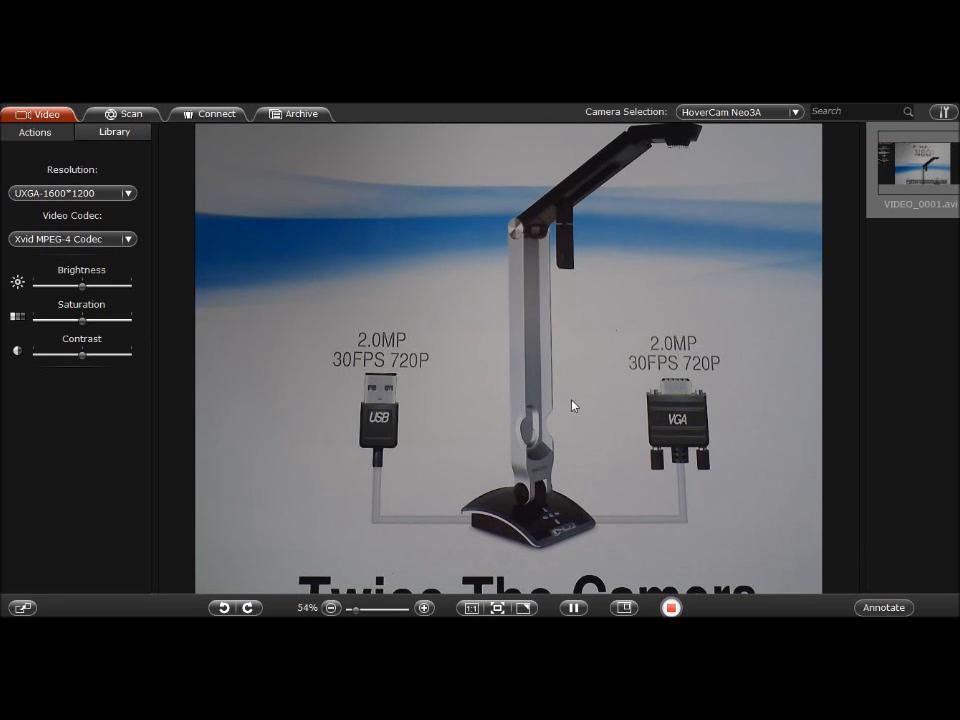
# Zoom the live view from 54% to 52% and check the Resolution list, keeping UXGA-1600*1200
pyautogui.click(336, 607)
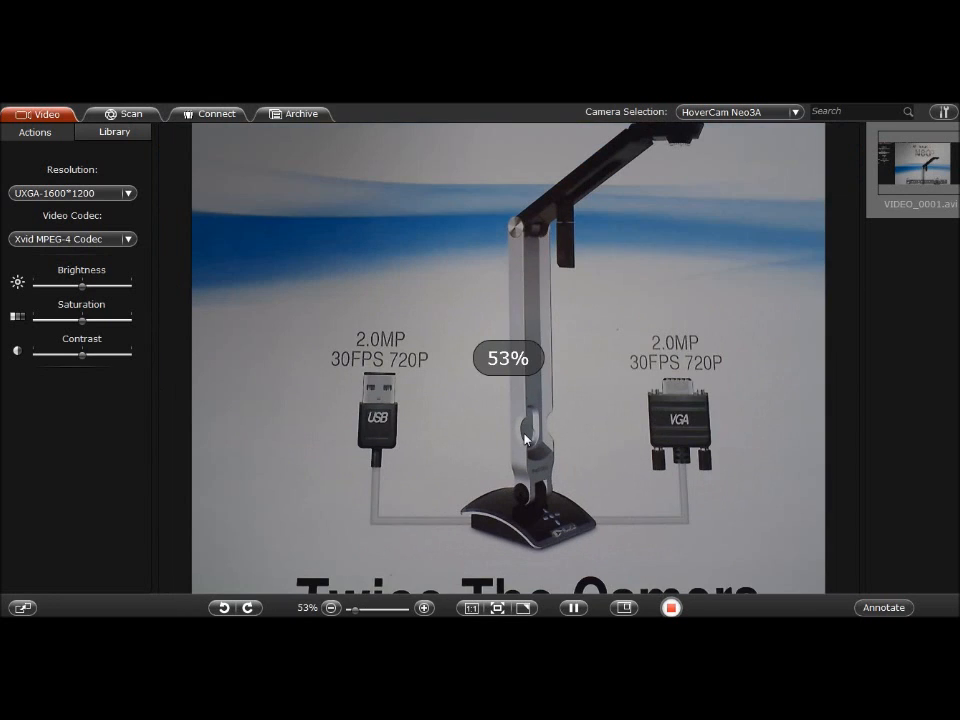
pyautogui.click(331, 608)
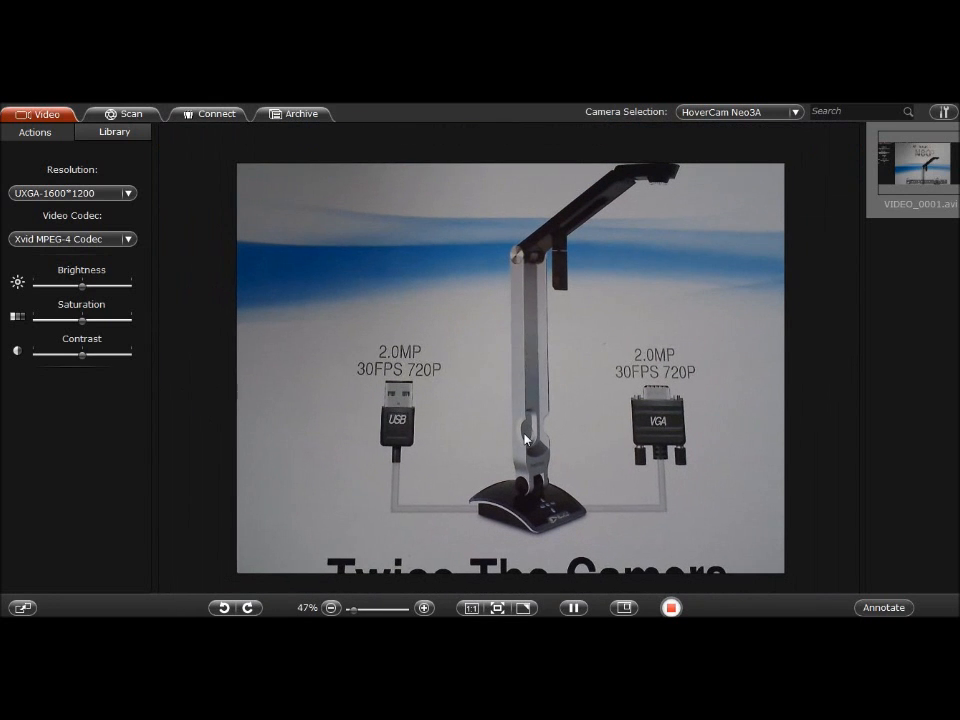
pyautogui.click(424, 608)
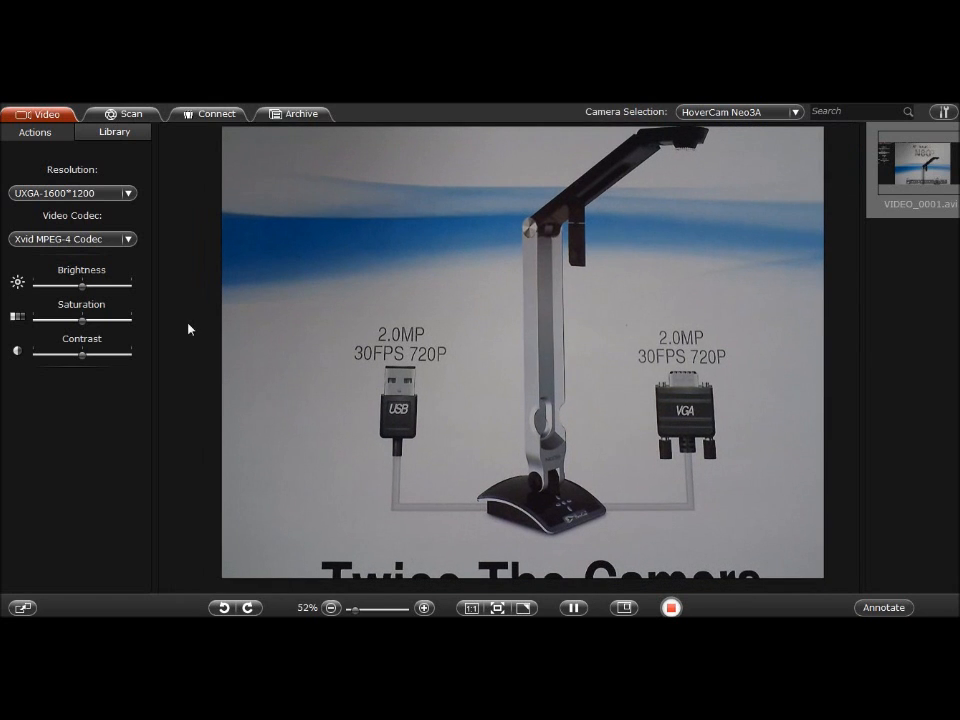
pyautogui.click(127, 193)
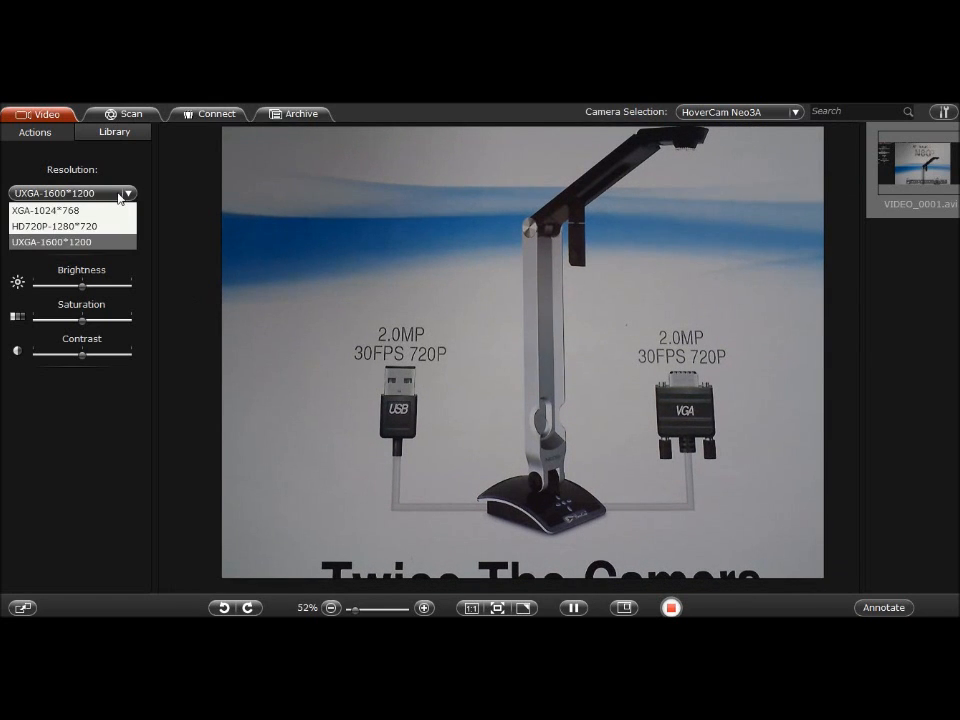
pyautogui.click(50, 242)
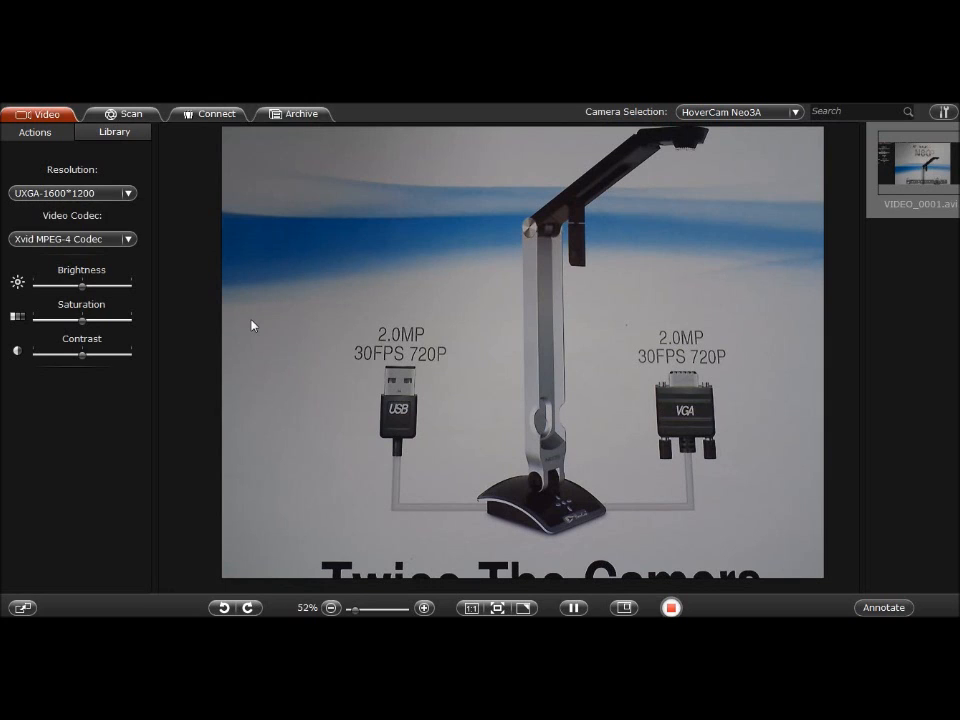
pyautogui.click(573, 607)
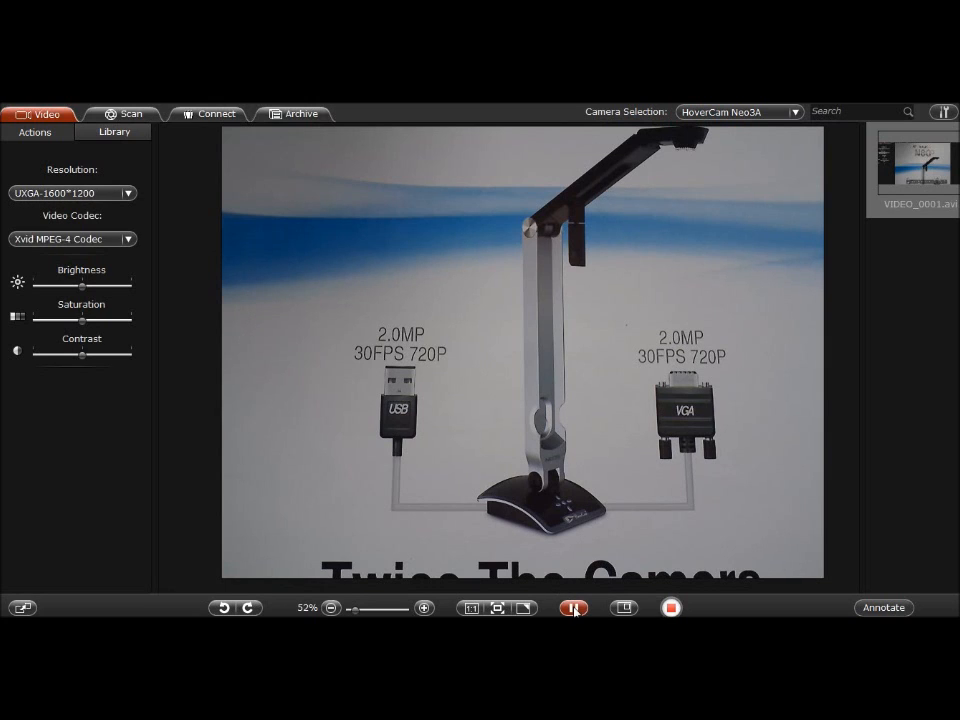
pyautogui.click(573, 607)
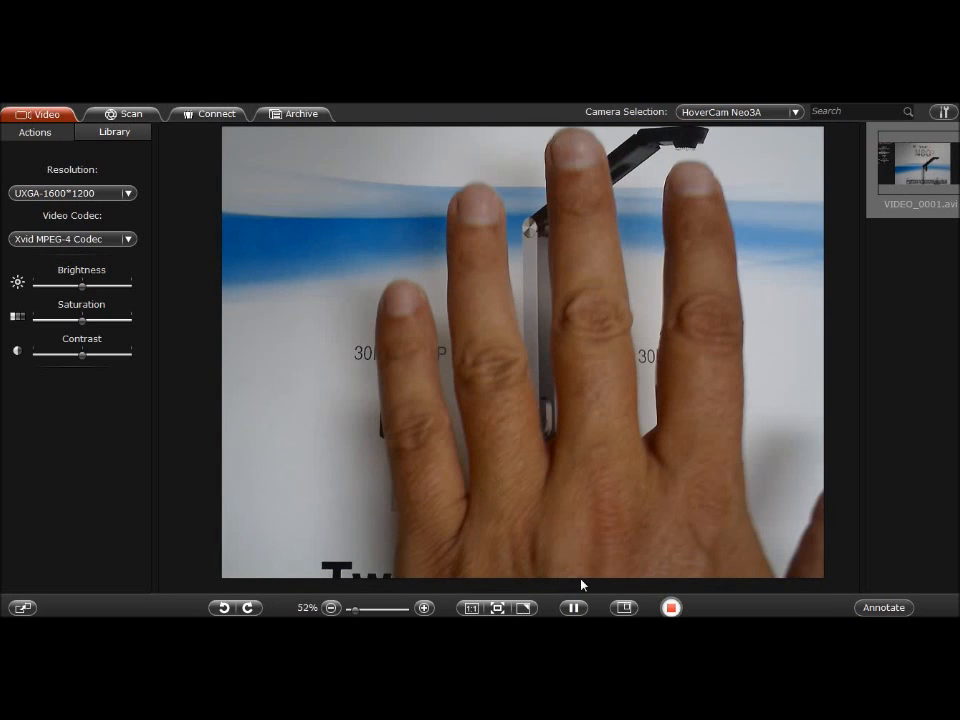
pyautogui.click(573, 607)
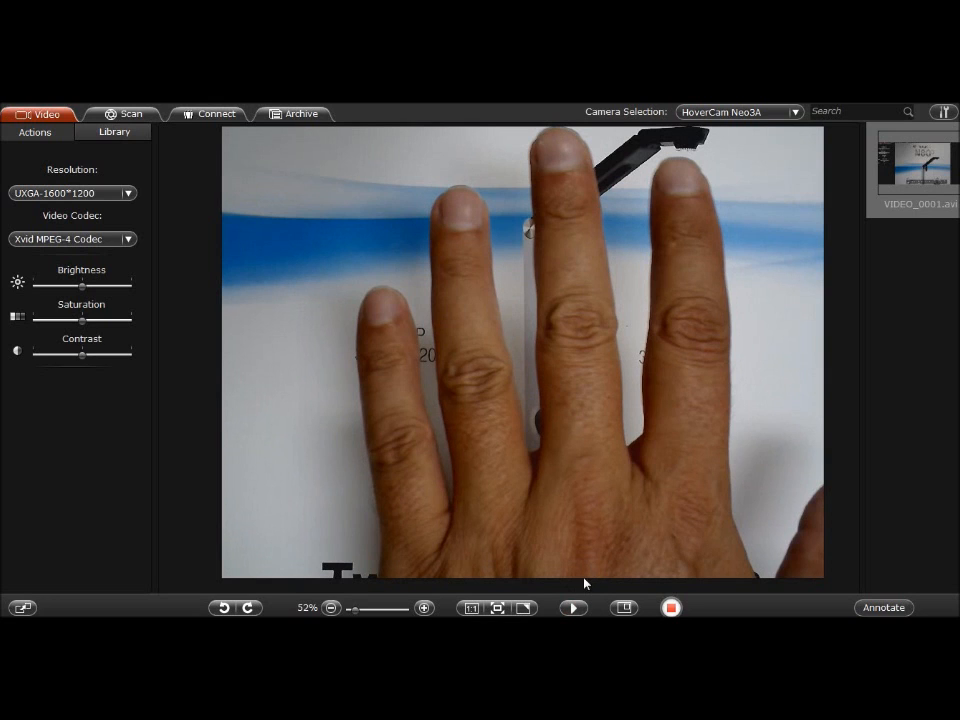
pyautogui.click(573, 608)
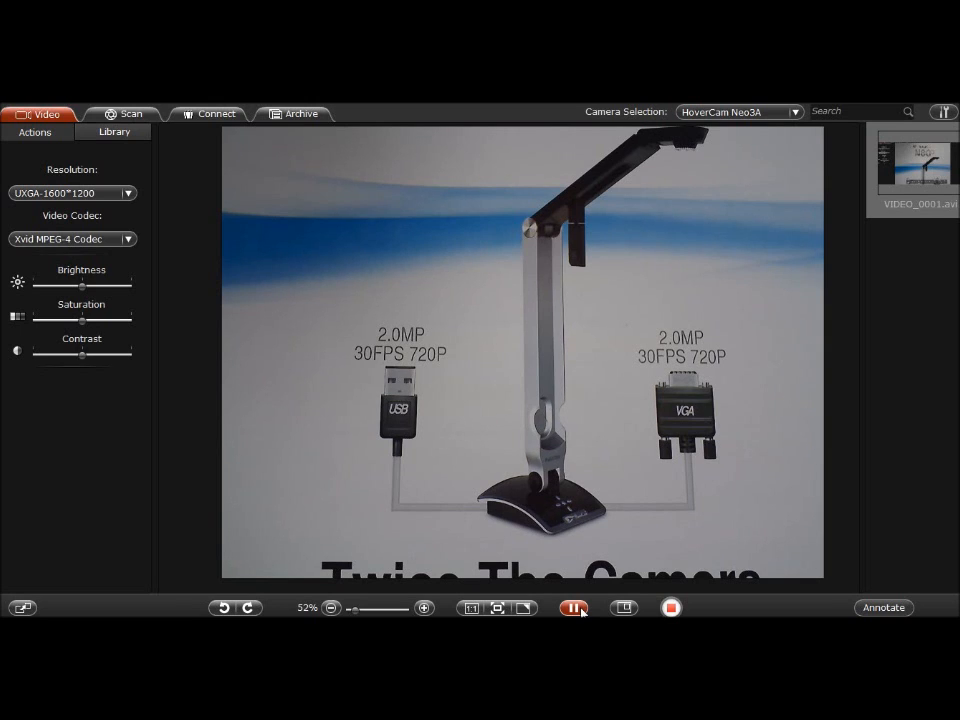
pyautogui.click(575, 608)
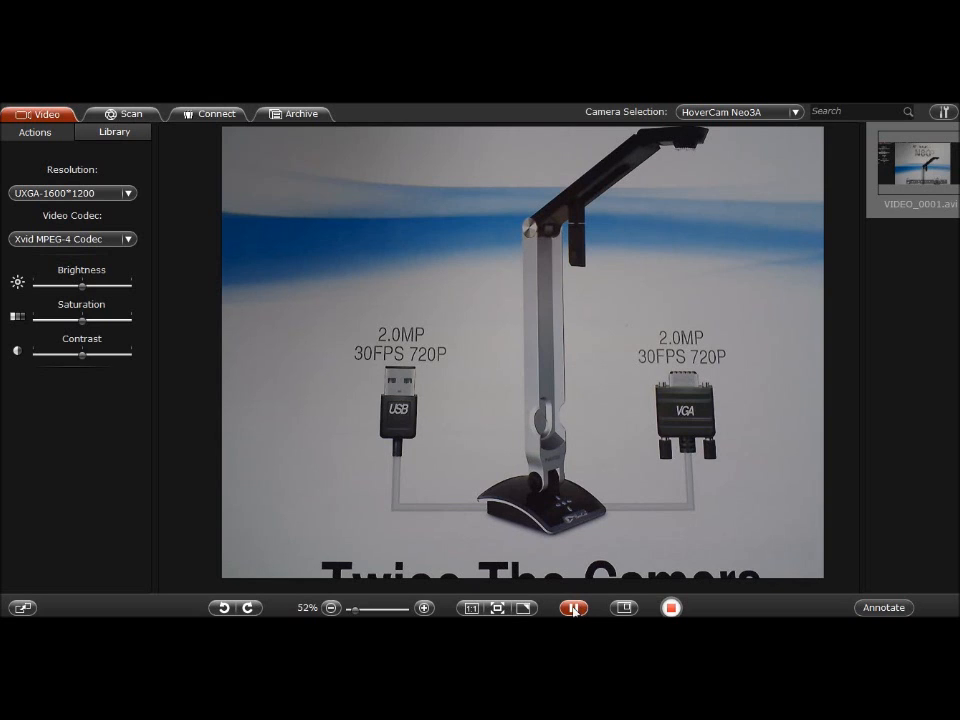
pyautogui.click(573, 607)
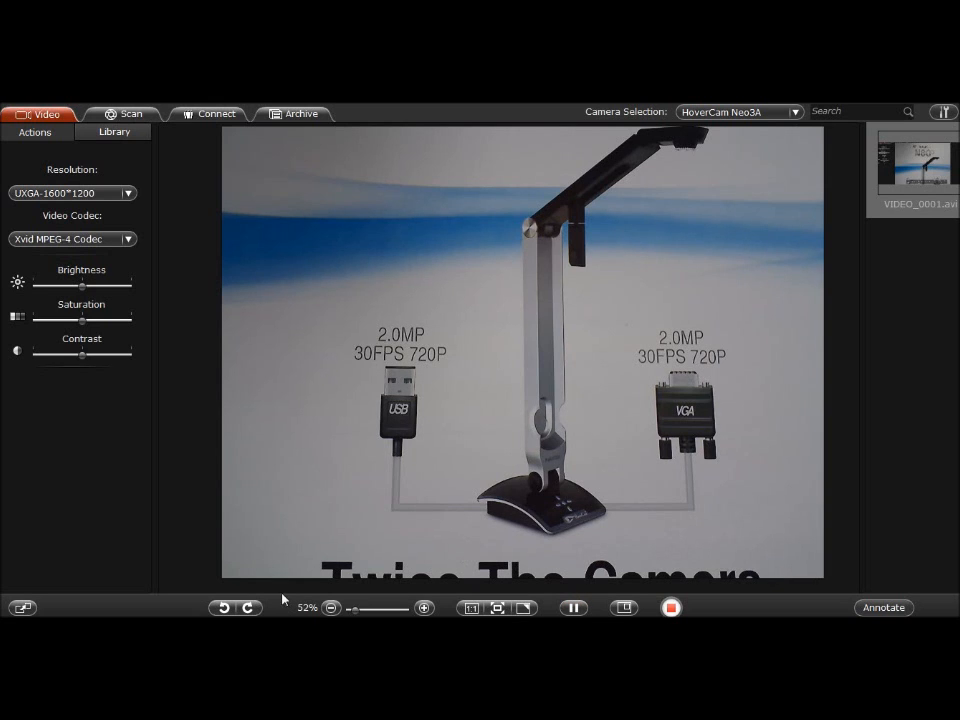
pyautogui.click(247, 607)
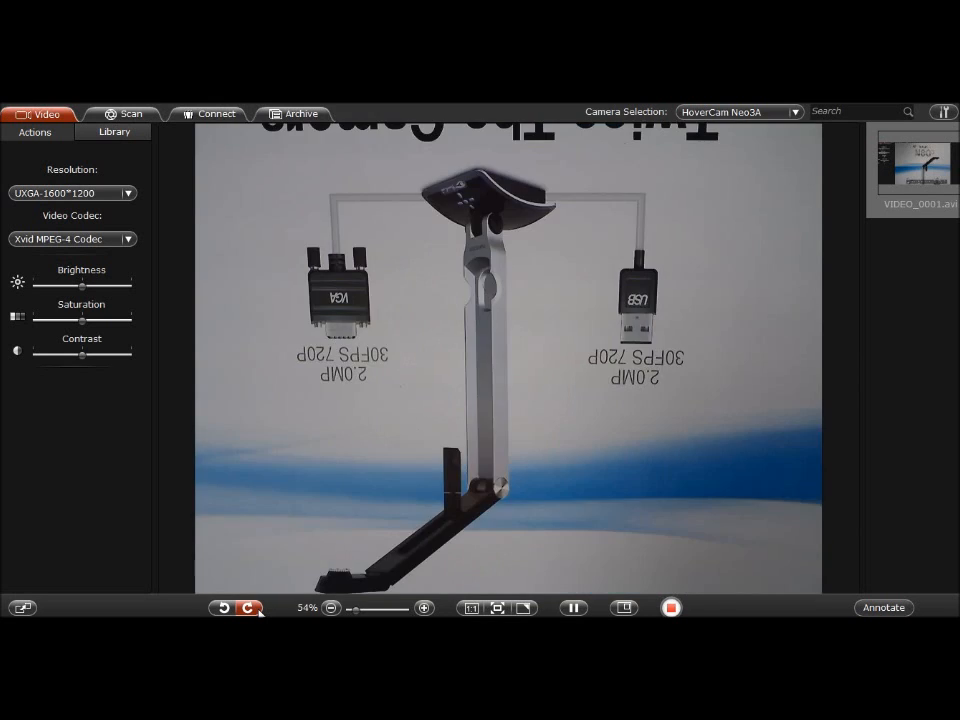
pyautogui.click(247, 607)
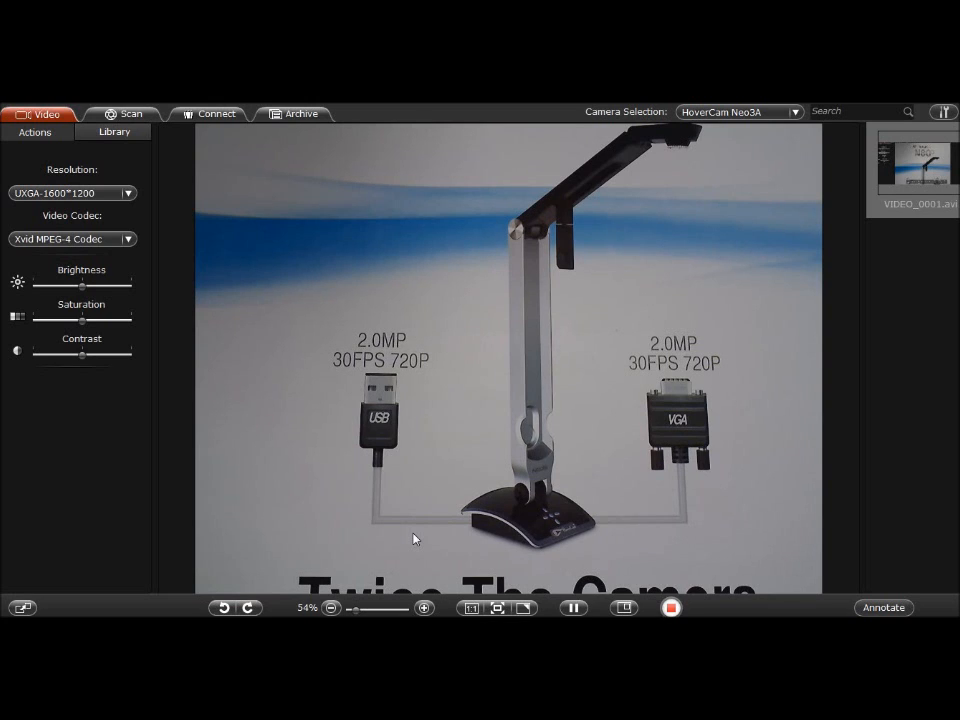
pyautogui.moveTo(645, 608)
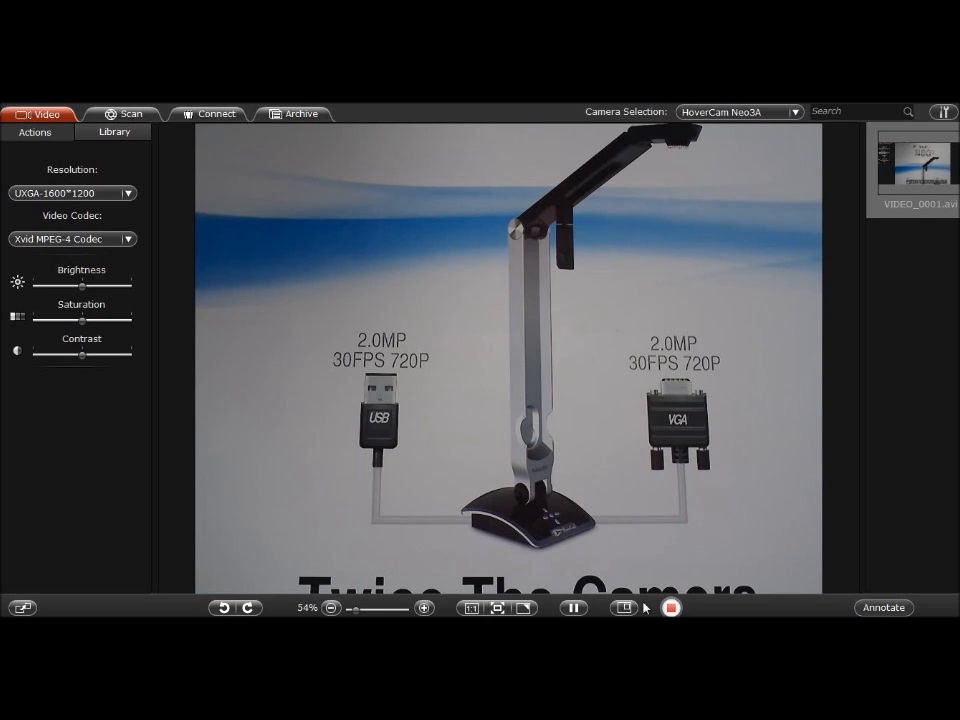
# Show the vertical annotation toolbar and drag across the live camera image
pyautogui.click(882, 607)
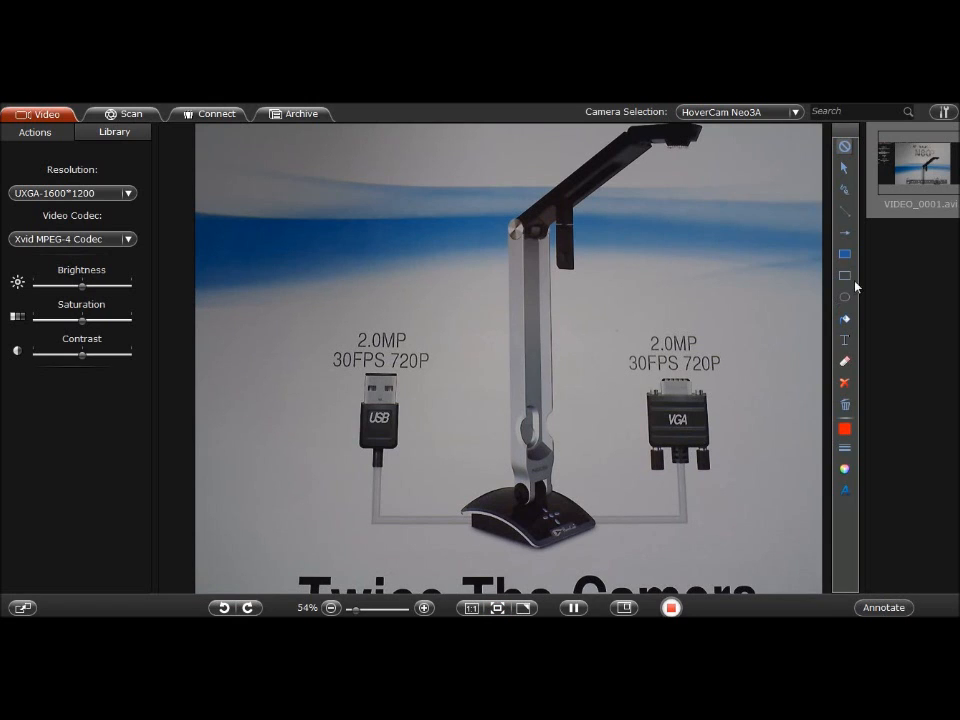
pyautogui.moveTo(505, 475); pyautogui.dragTo(617, 540)
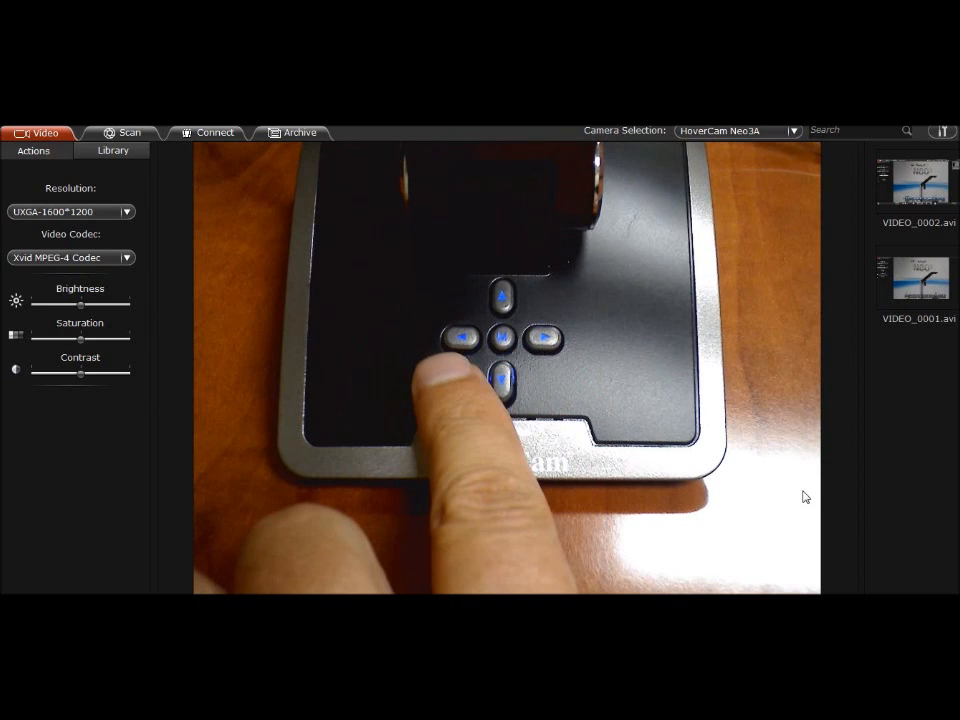
pyautogui.moveTo(770, 496)
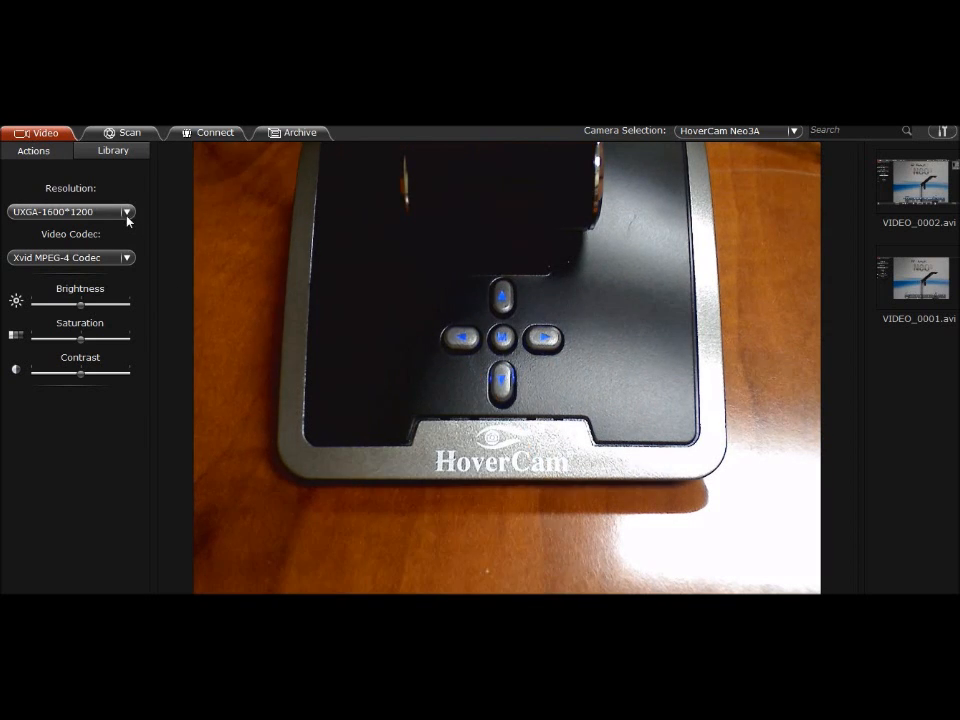
# Open the Resolution list showing XGA, HD720P and UXGA, with UXGA-1600*1200 still set
pyautogui.click(126, 211)
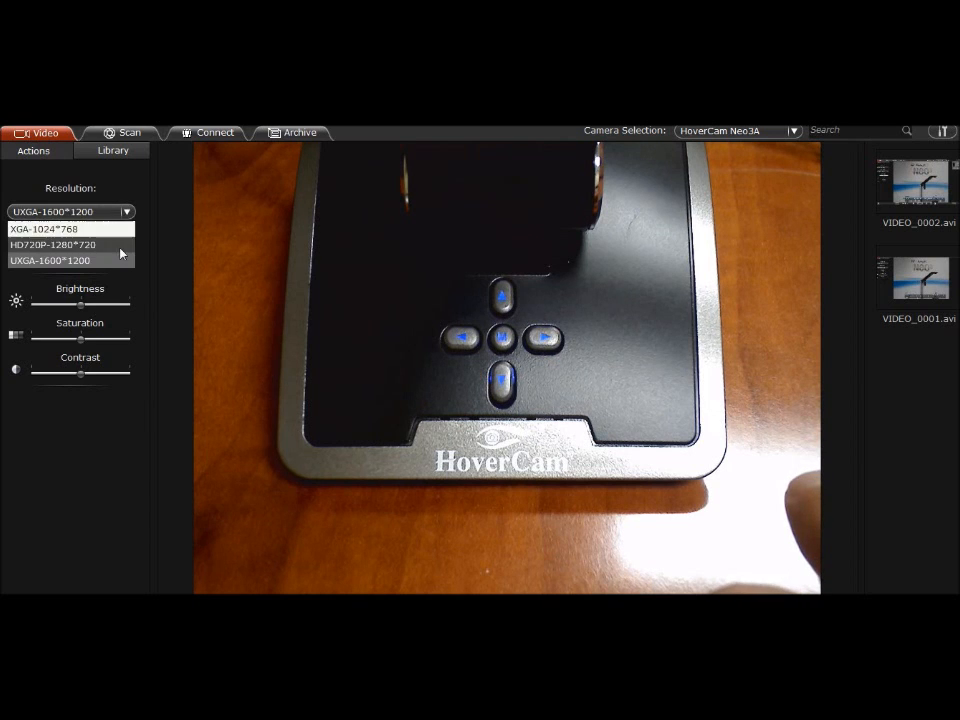